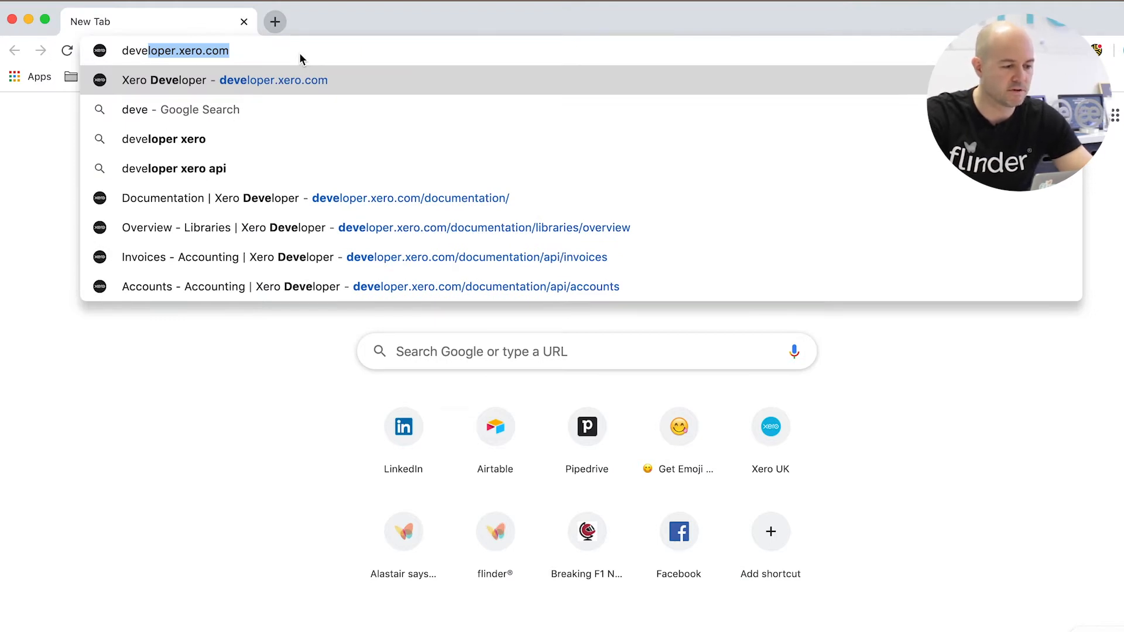
- Search Google for 'xero api documentation' from a new Chrome tab
left_click(275, 21)
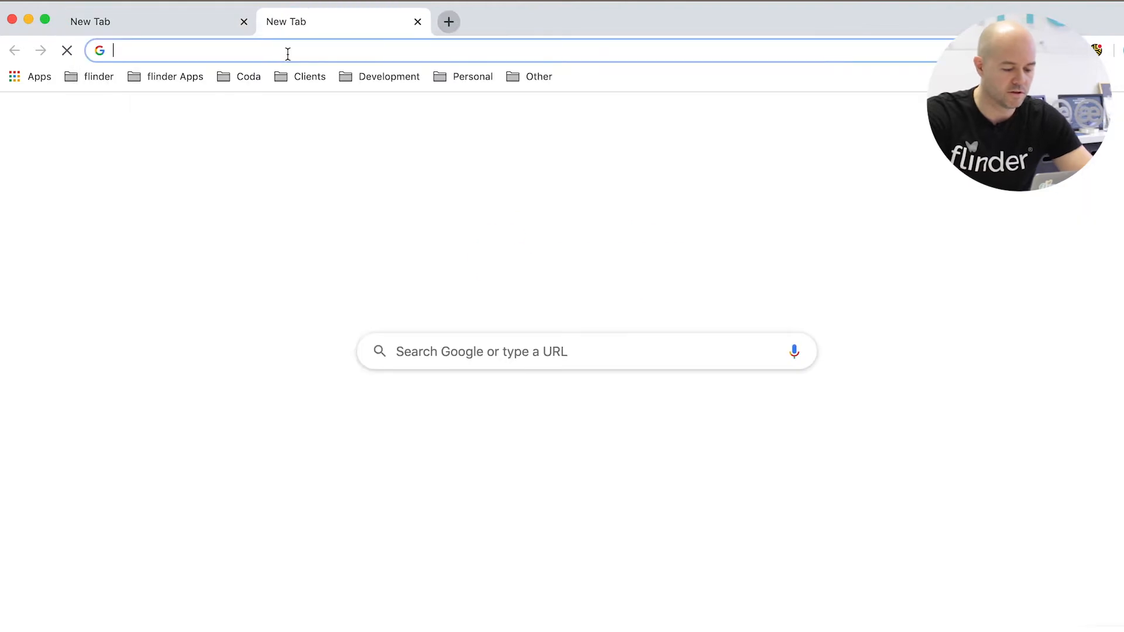
type("xero")
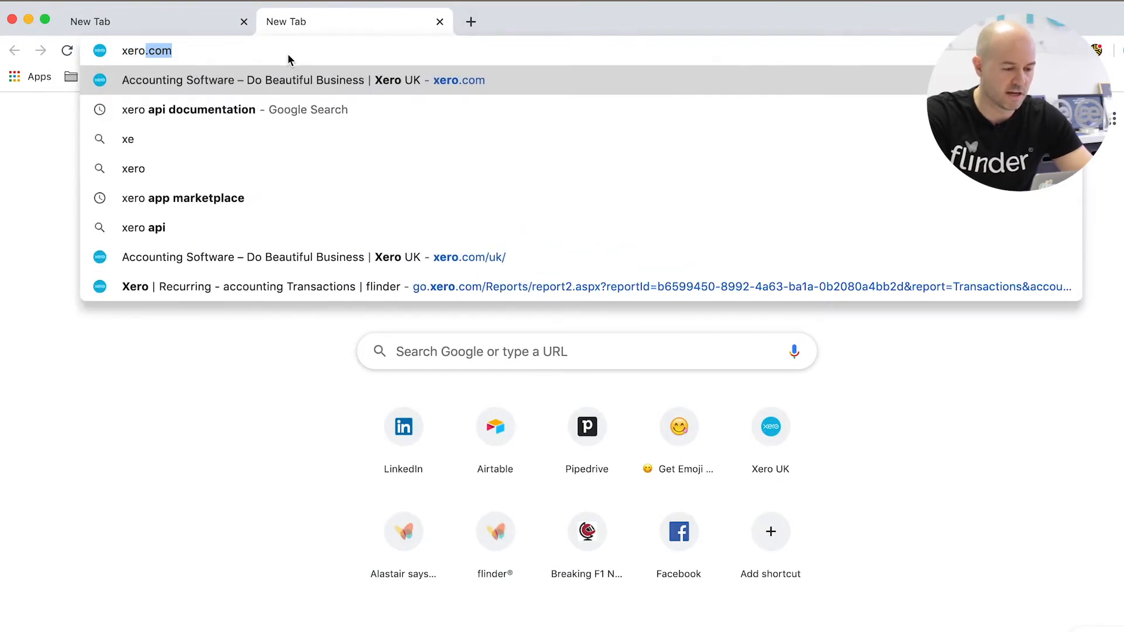
left_click(188, 110)
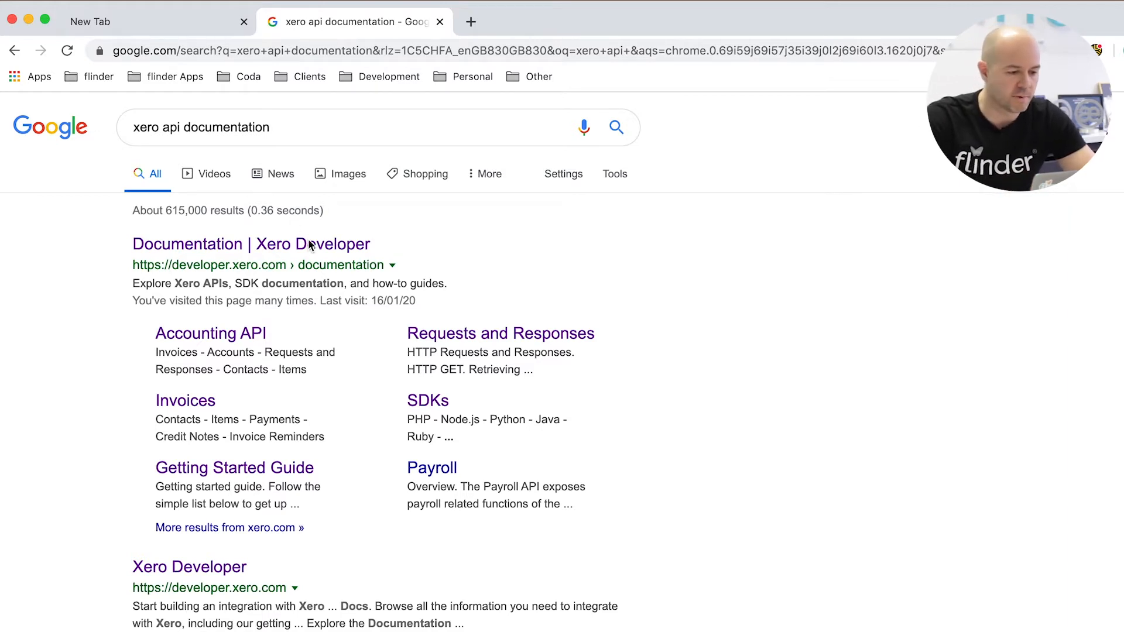
- Load the Documentation | Xero Developer result and reveal the Explore our APIs list
left_click(250, 243)
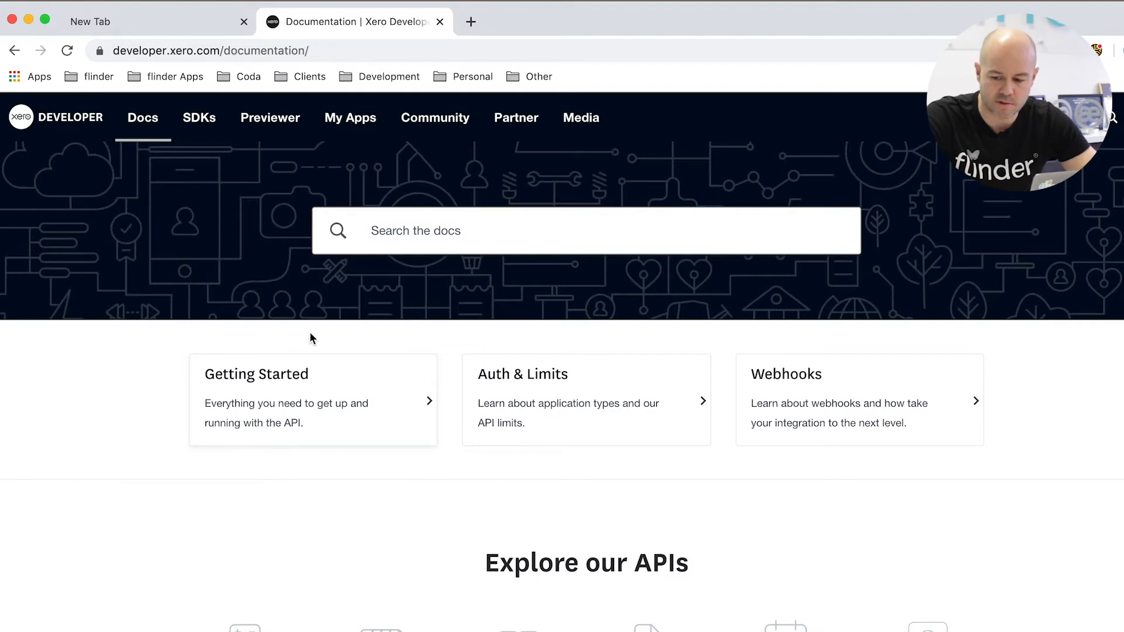
mouse_move(317, 394)
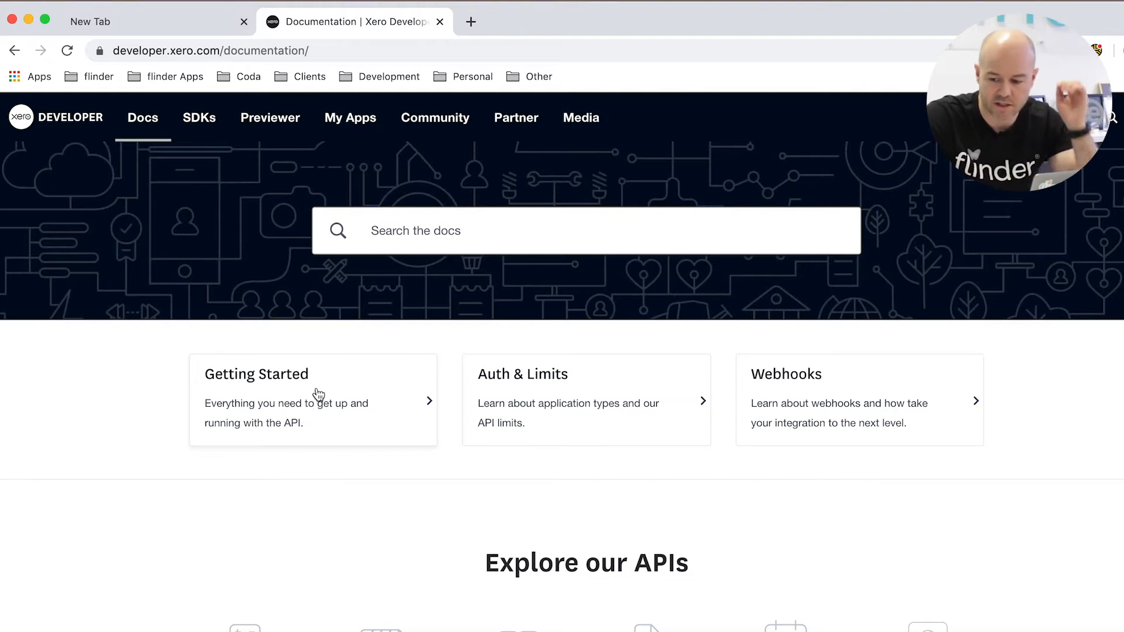
mouse_move(613, 408)
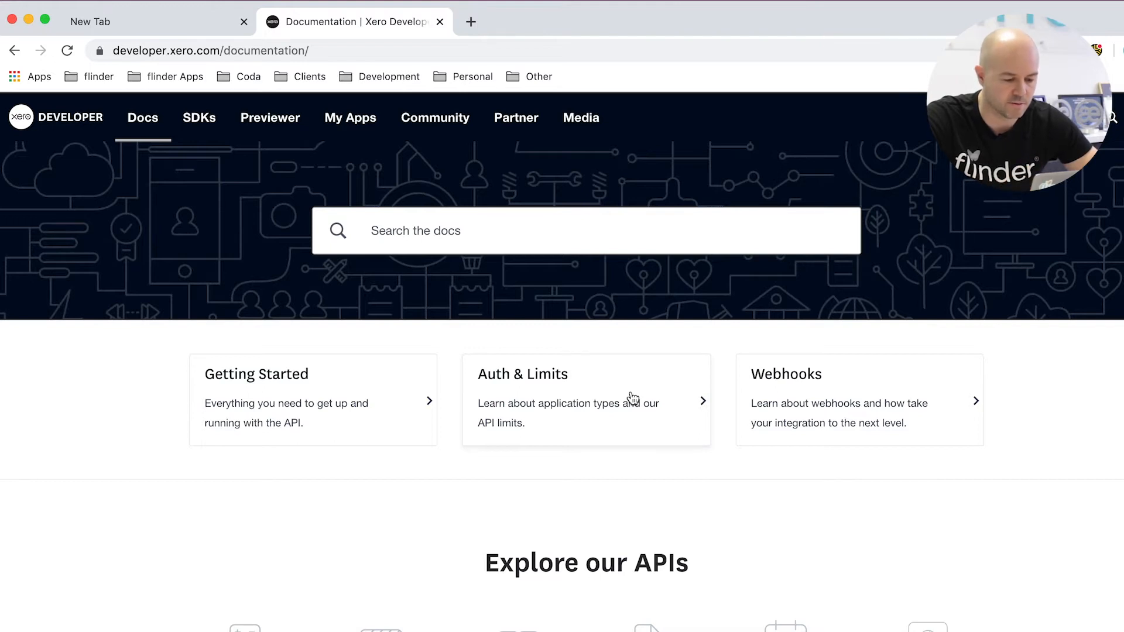
scroll("down", 3)
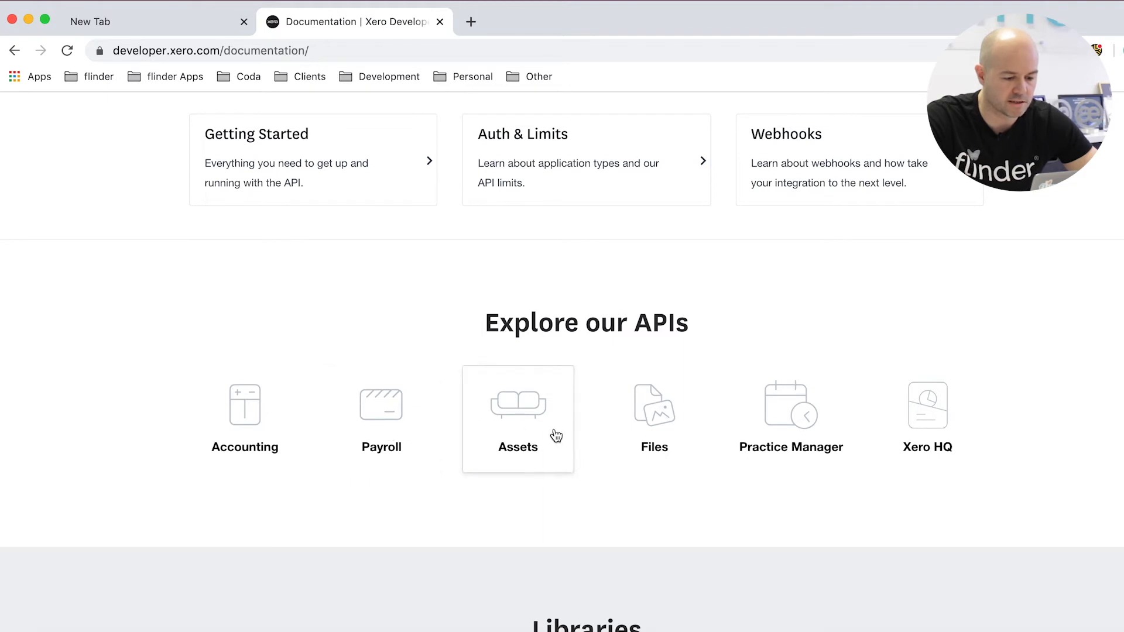
mouse_move(633, 184)
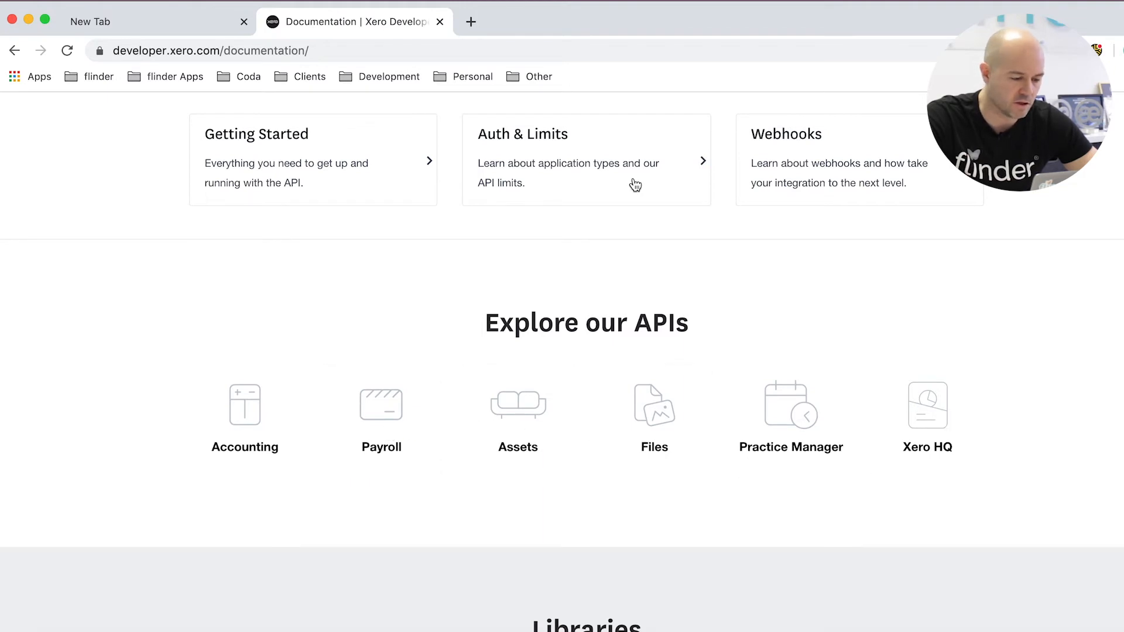
mouse_move(250, 411)
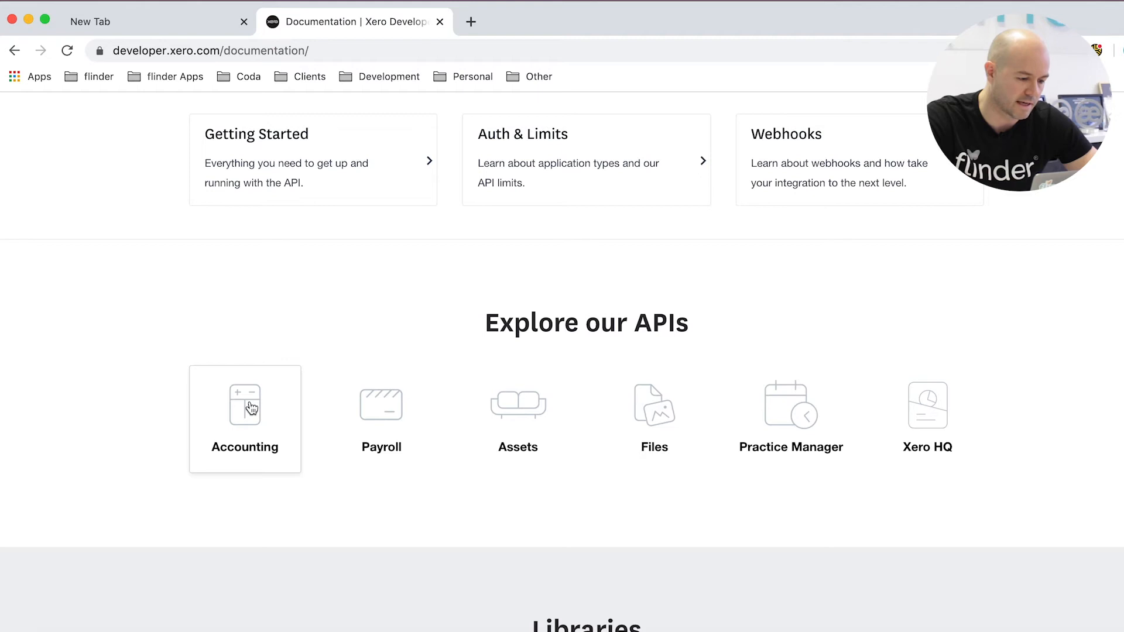
- Go into the Accounting API and choose Invoices from its sidebar
left_click(244, 419)
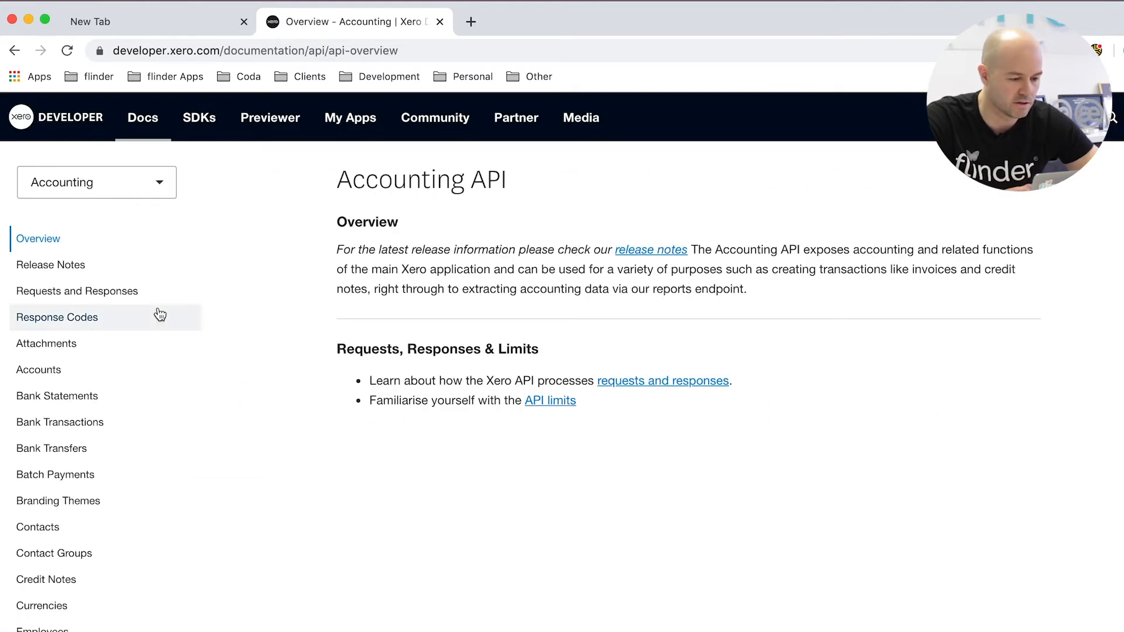
mouse_move(121, 284)
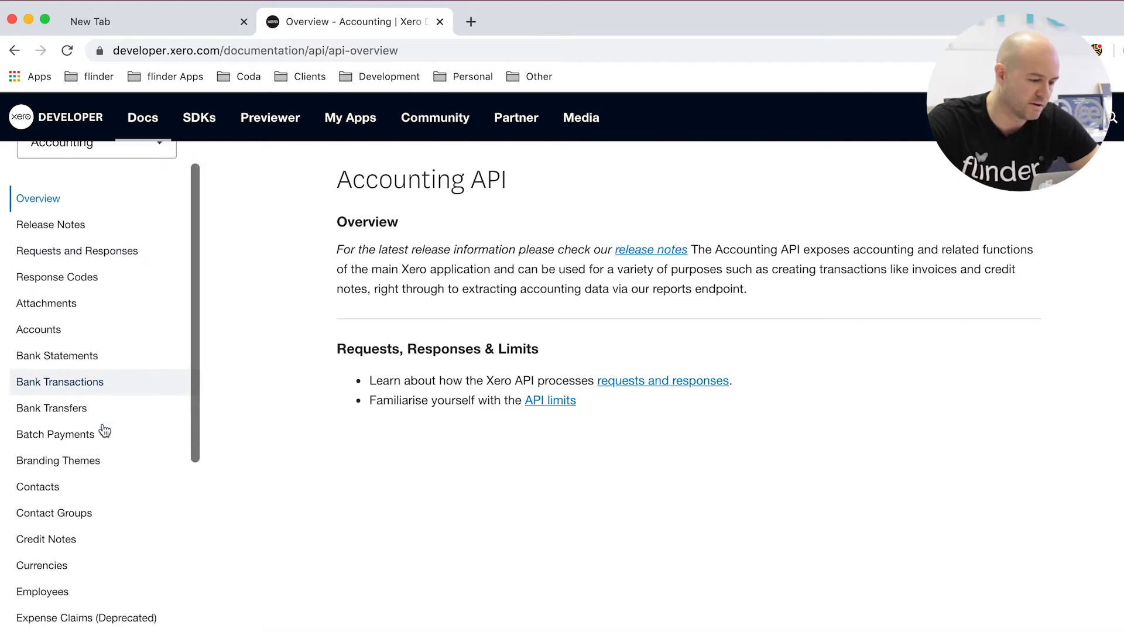
scroll("down", 3)
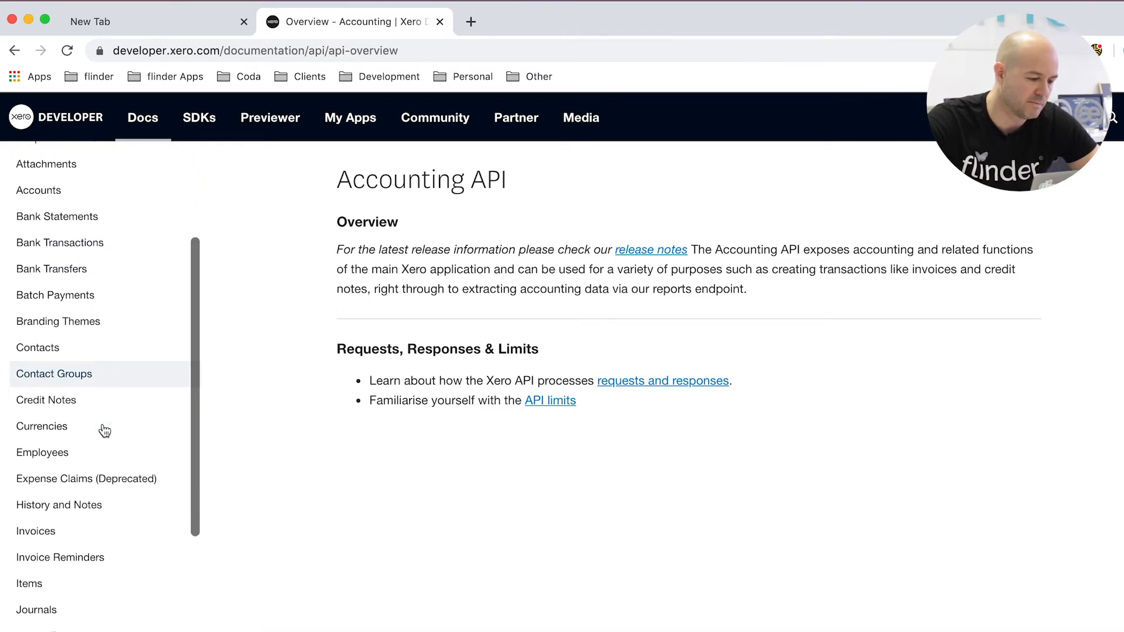
scroll("down", 3)
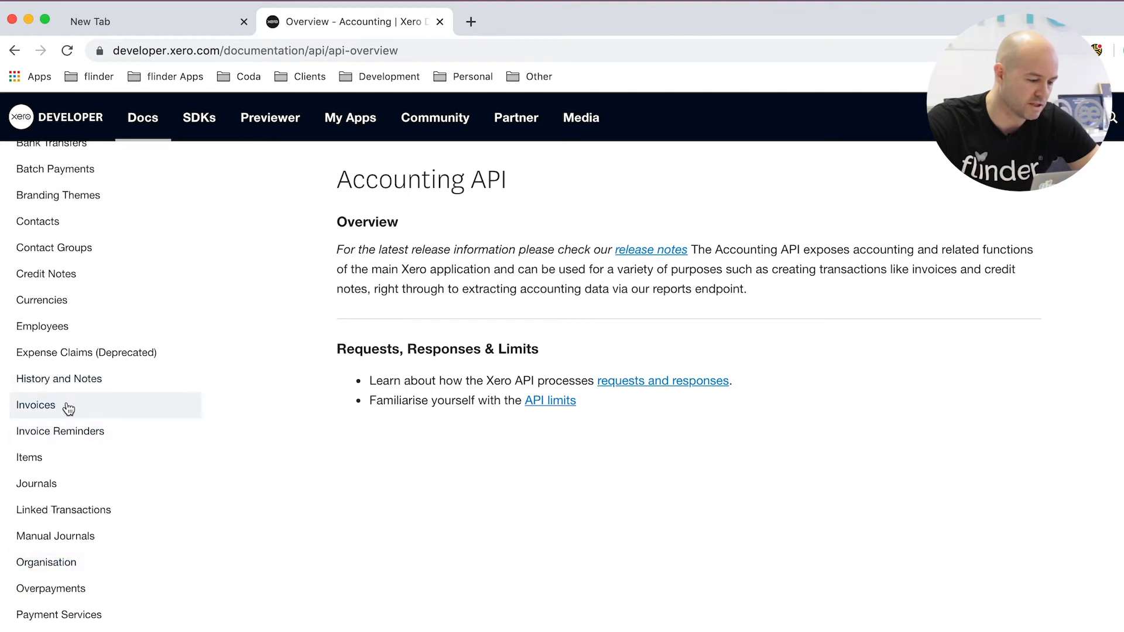
left_click(35, 405)
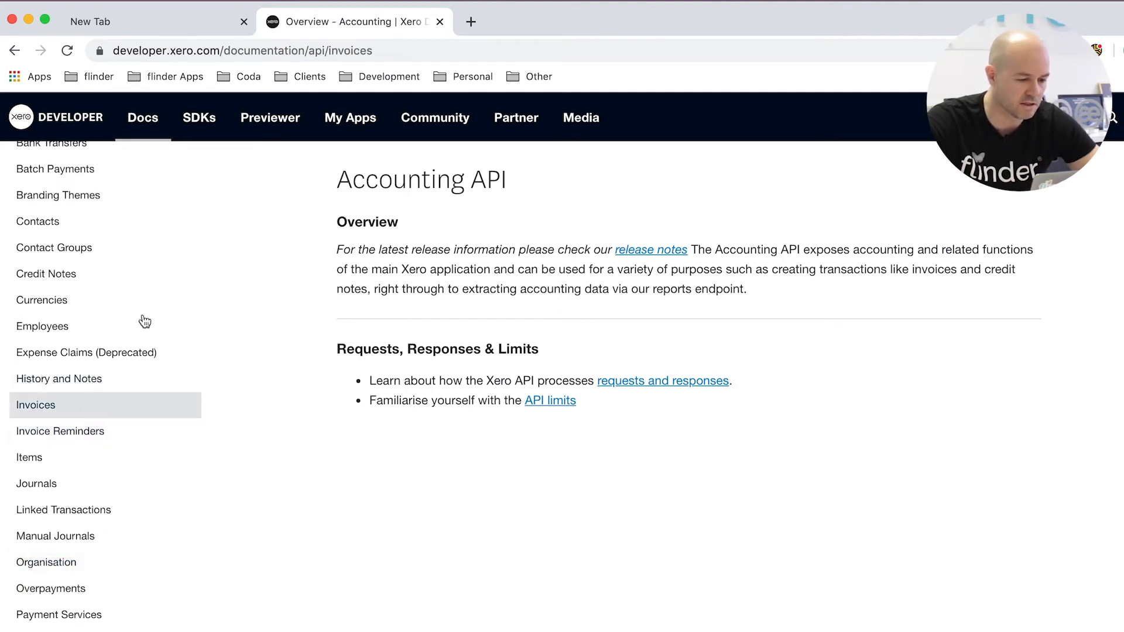
left_click(35, 404)
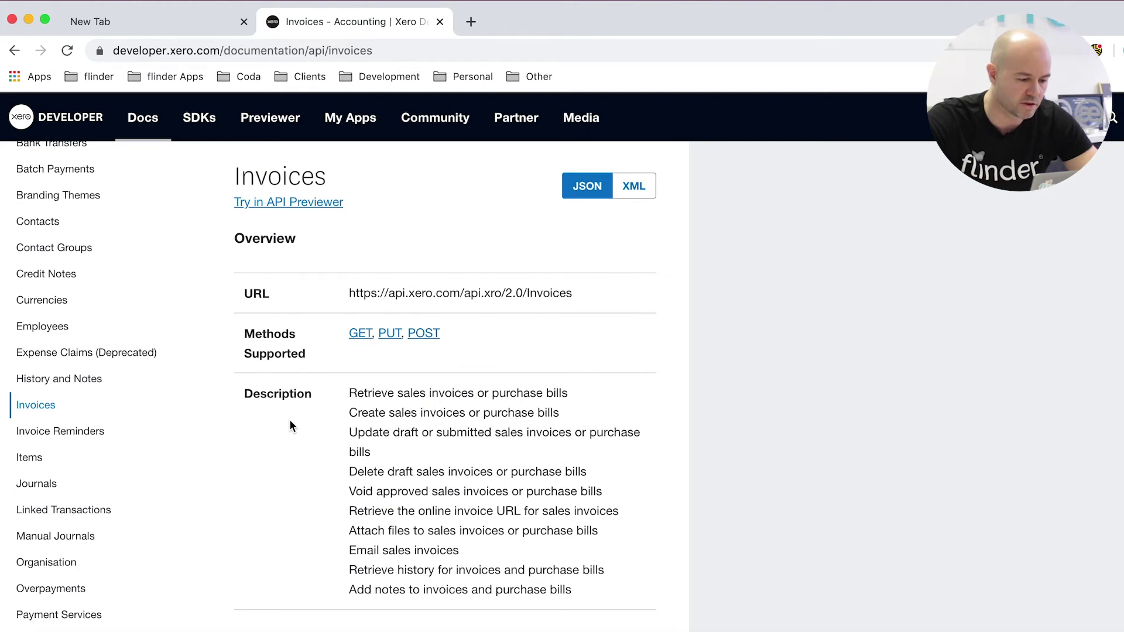
- Scroll through the Invoices overview, GET Invoices elements table and example JSON response
scroll("down", 3)
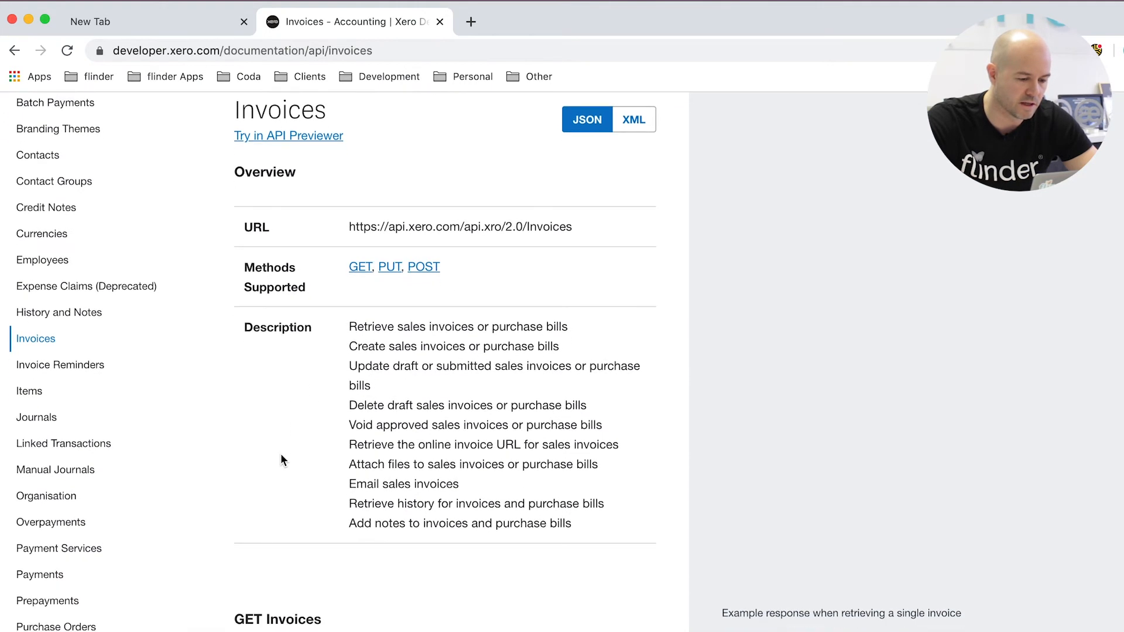
scroll("down", 3)
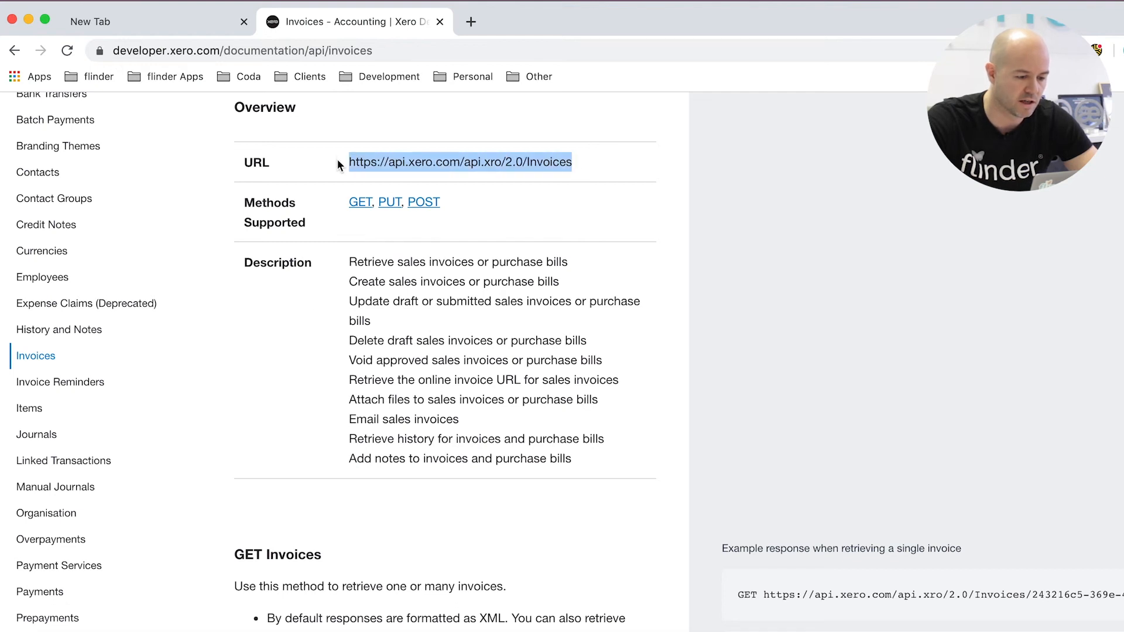
scroll("down", 3)
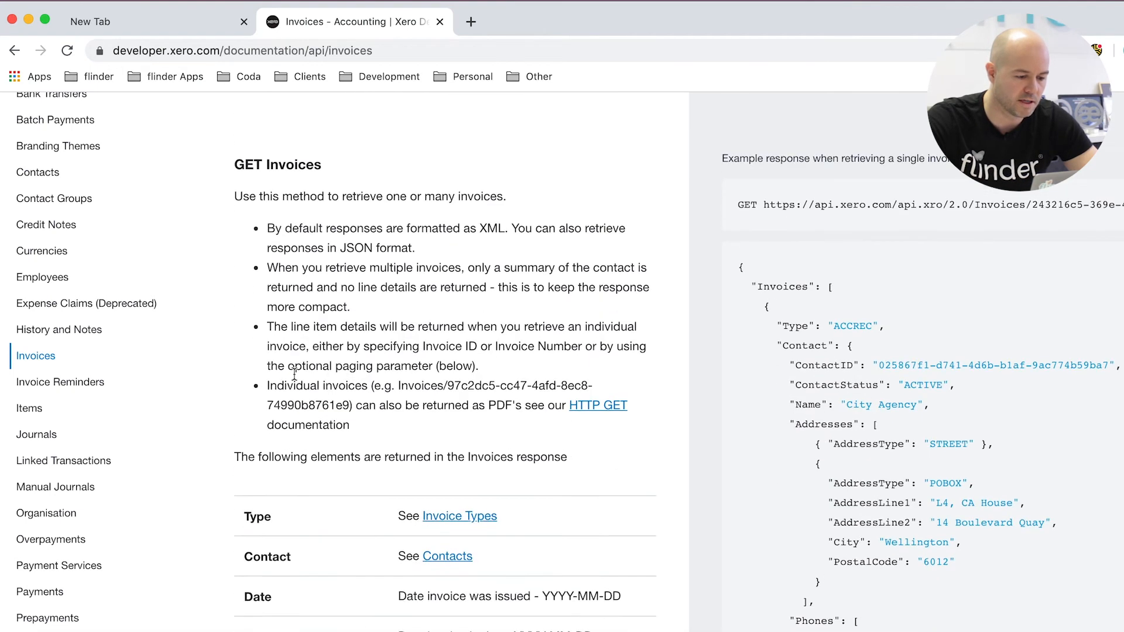
scroll("down", 3)
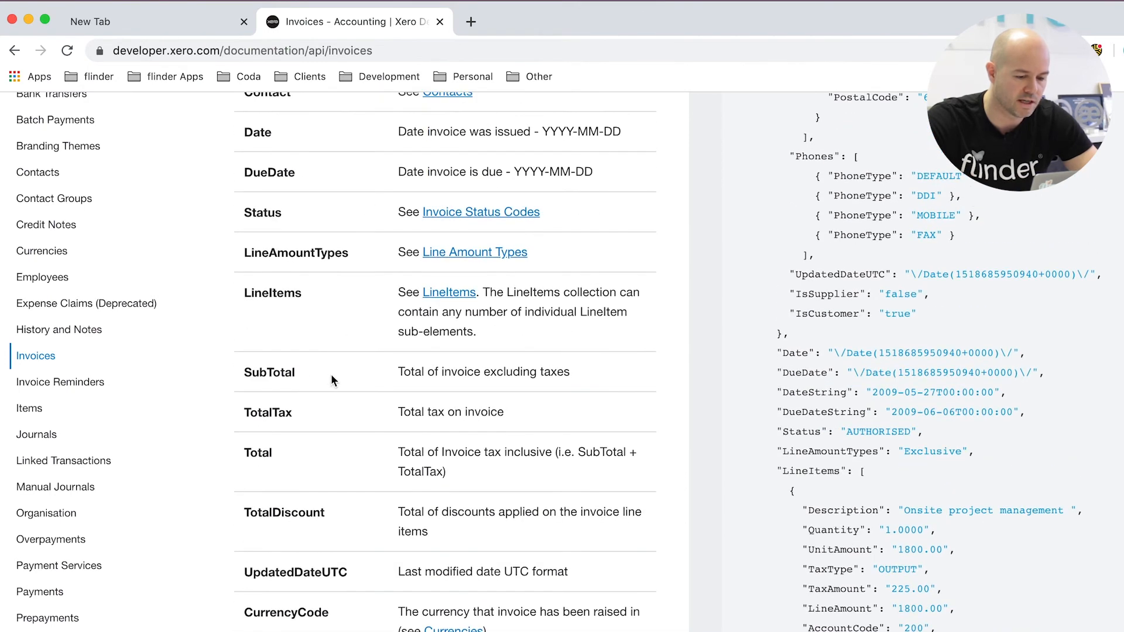
scroll("down", 3)
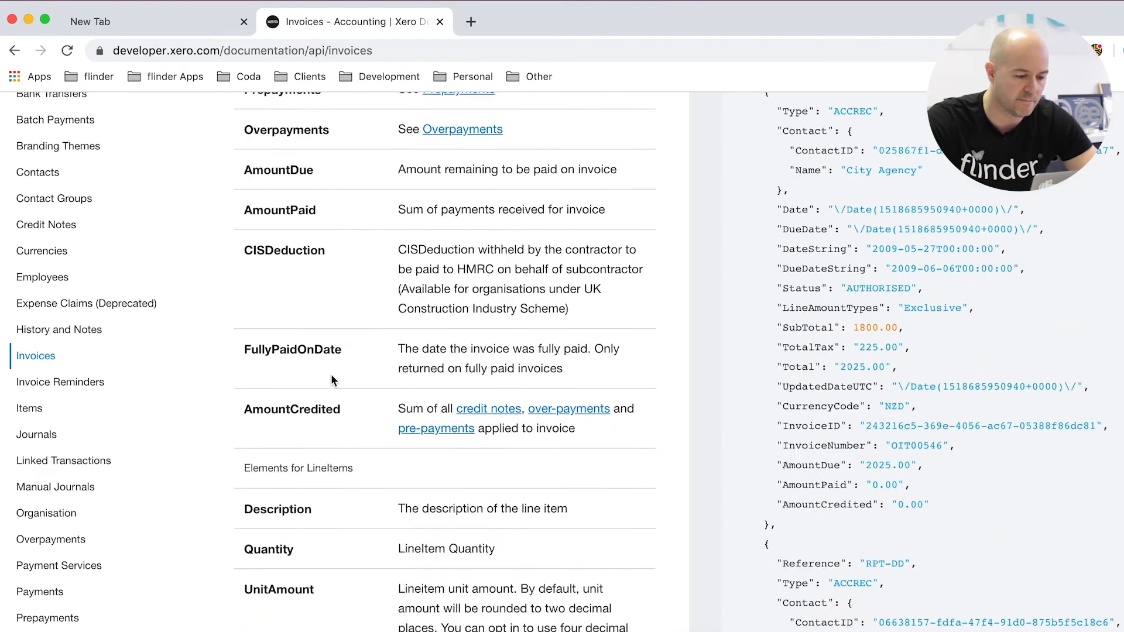
scroll("down", 3)
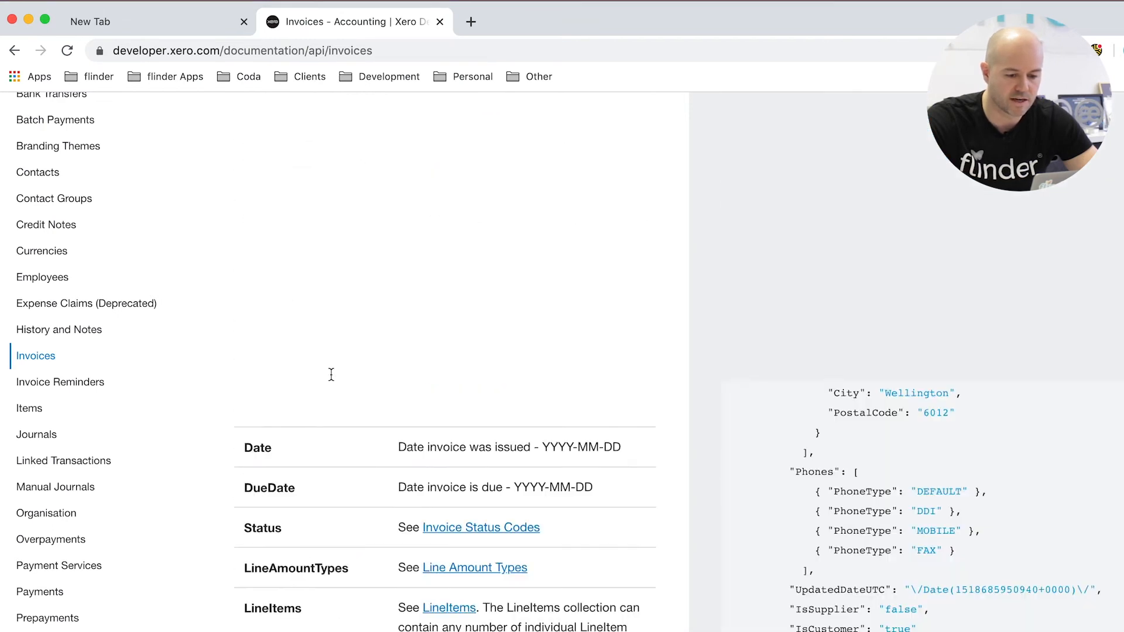
scroll("up", 3)
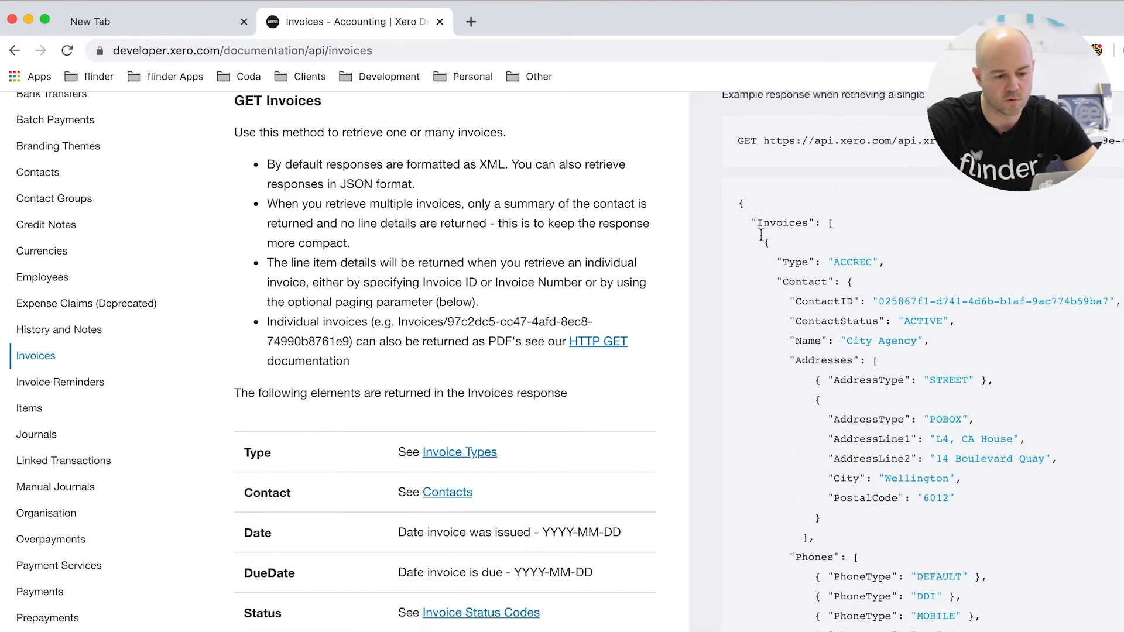
- Highlight the start of the example JSON response, then clear the selection
left_click_drag(742, 202, 953, 439)
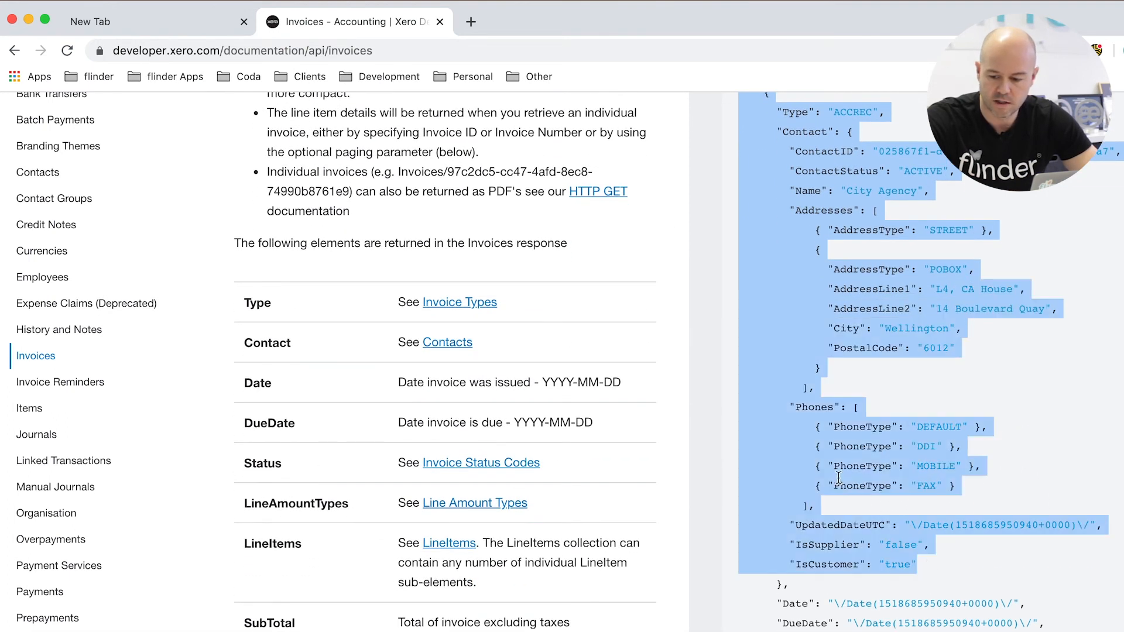
left_click(780, 234)
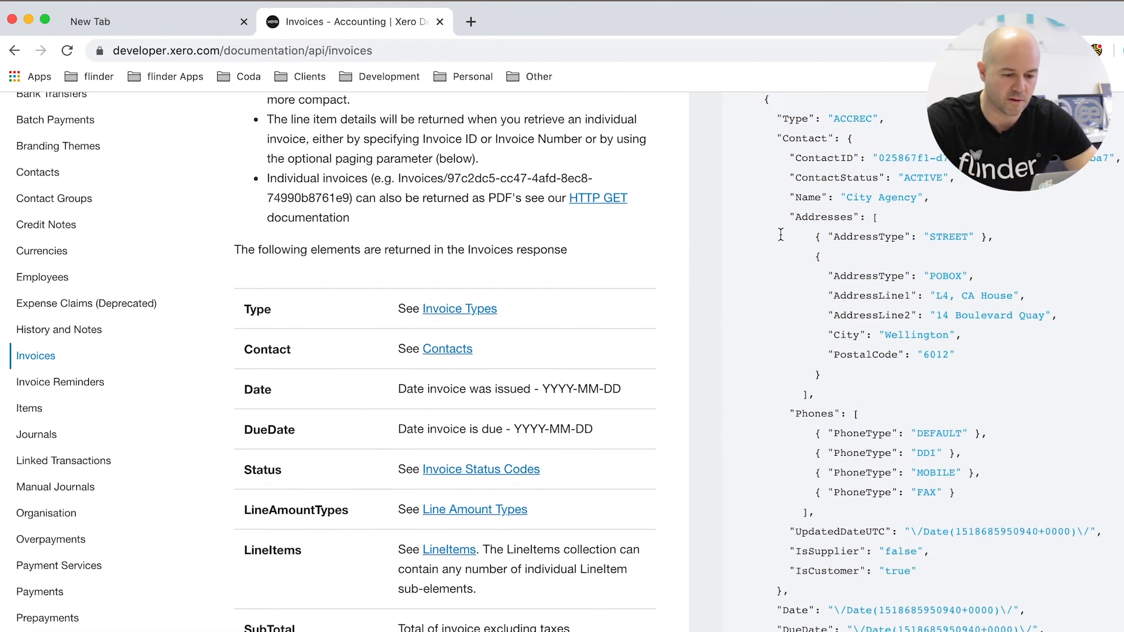